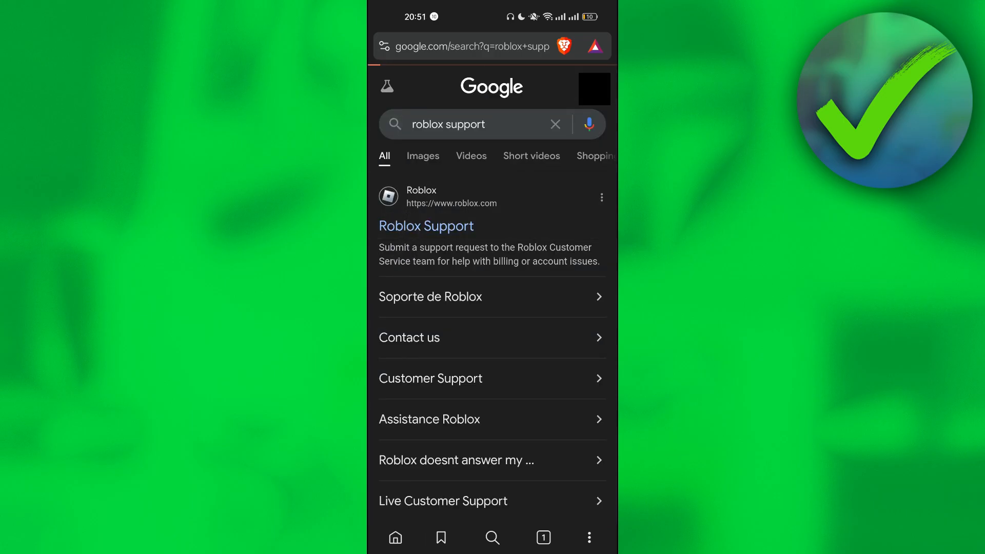
# Open the Roblox Support result from the Google search for "roblox support"
pyautogui.click(426, 226)
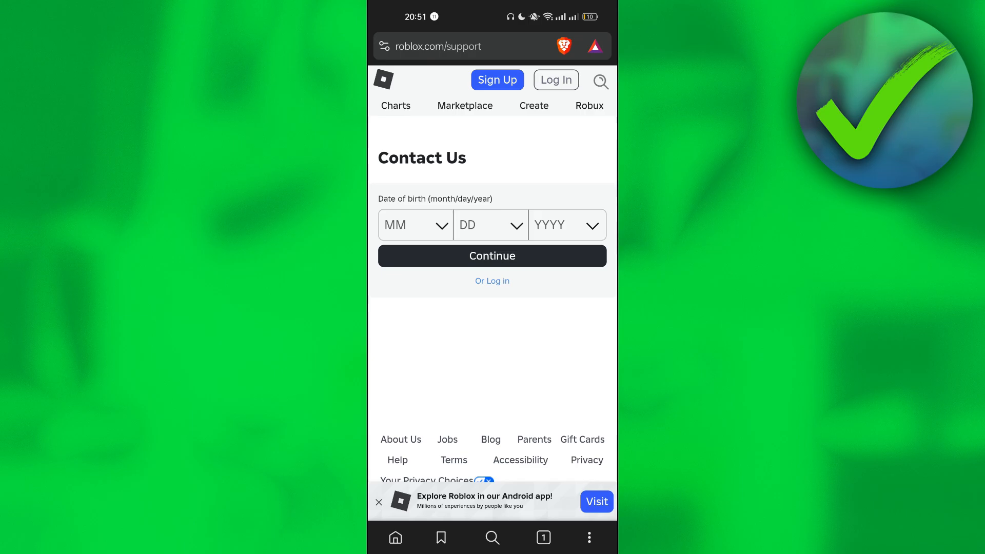
# Enter May 09, 2006 as the date of birth and continue
pyautogui.click(414, 225)
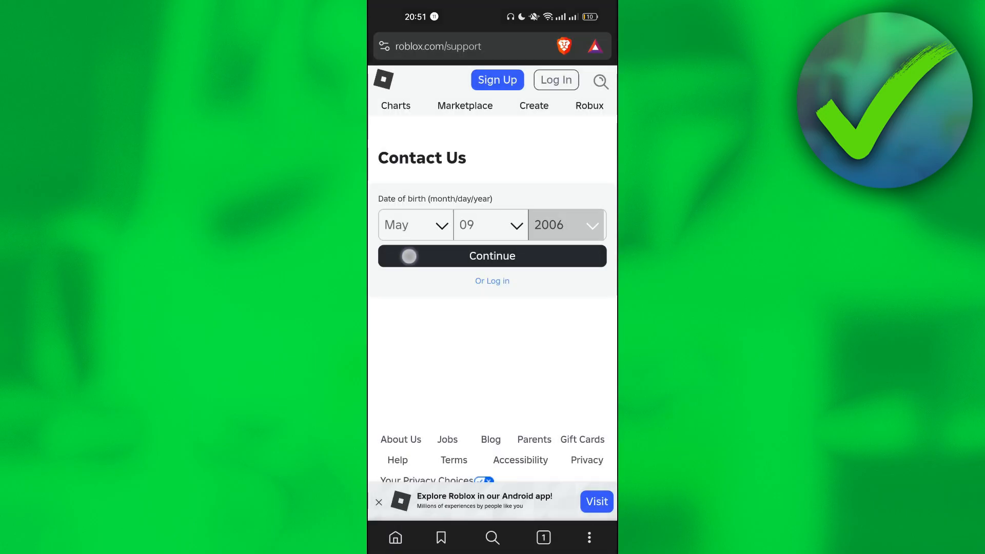
pyautogui.click(492, 256)
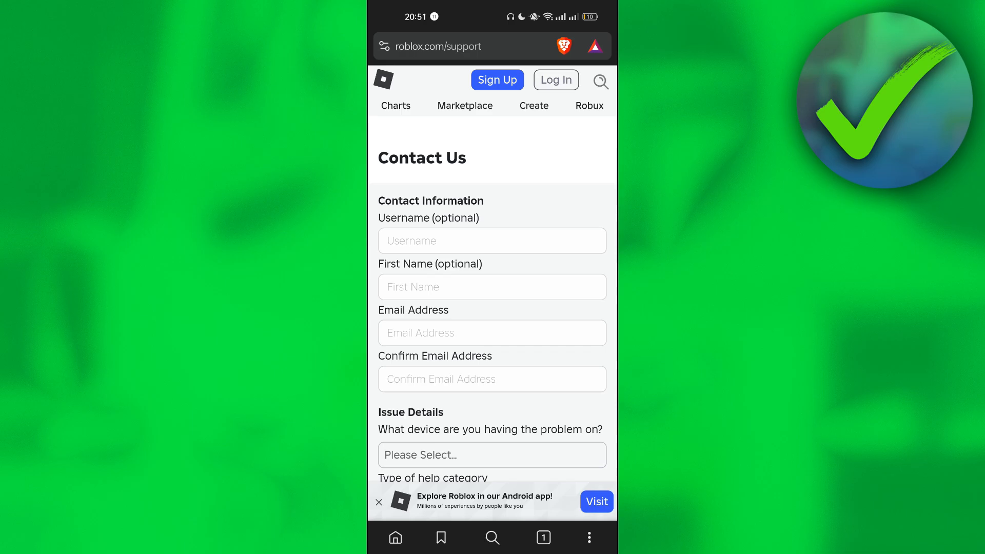
pyautogui.write('M')
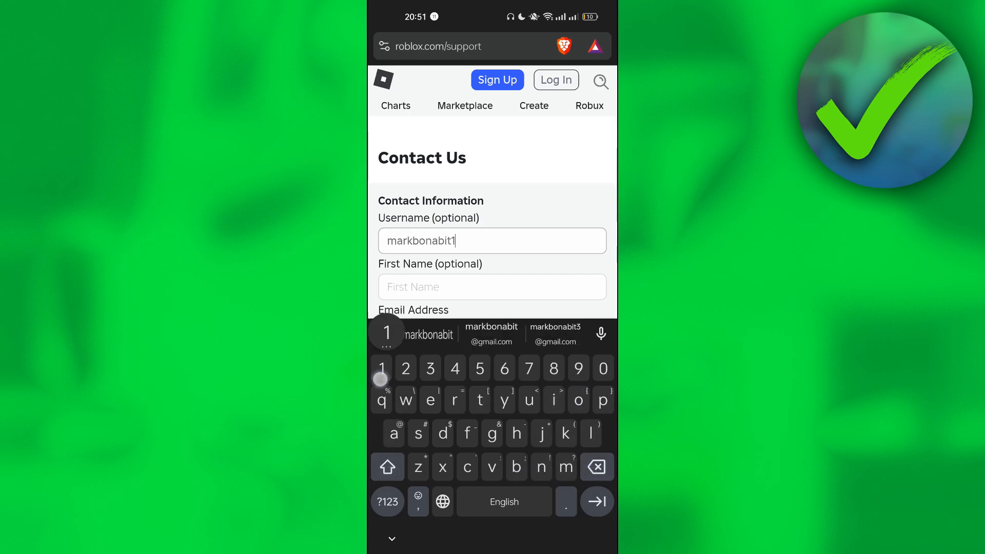
pyautogui.write('23')
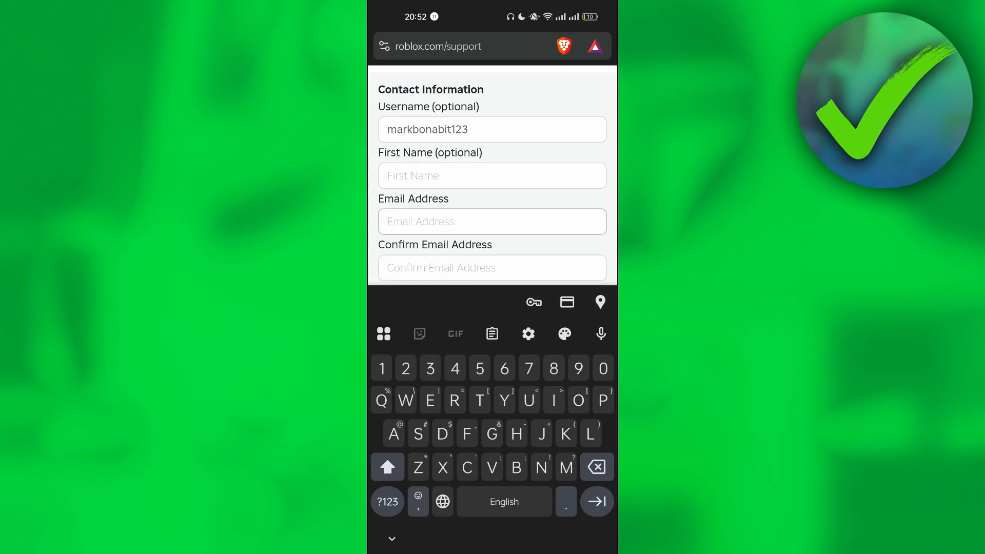
pyautogui.click(387, 467)
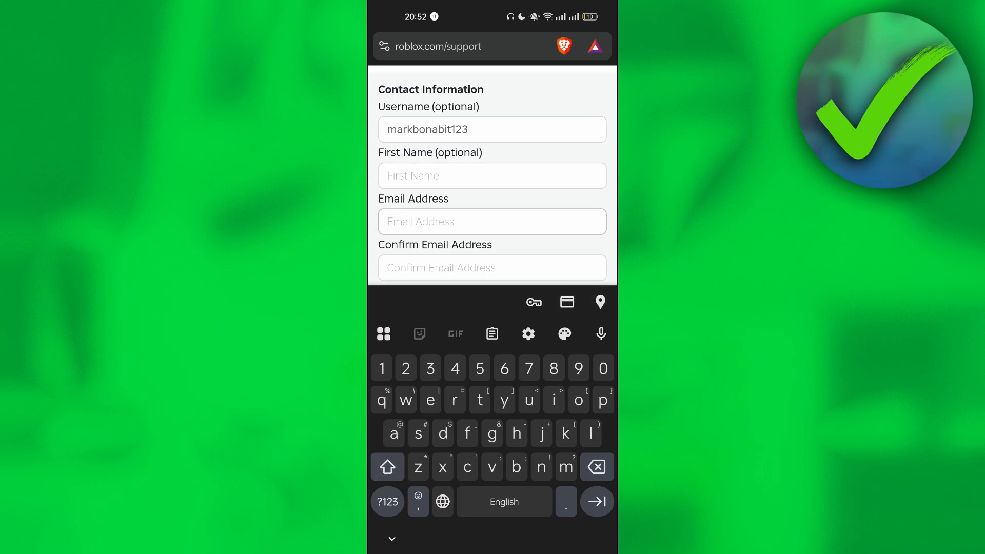
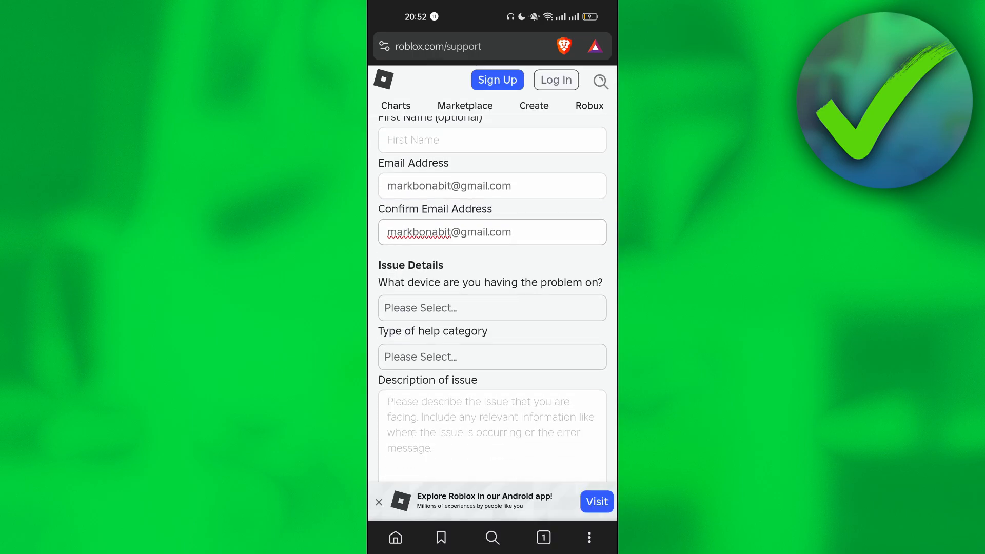
# Set device to Android Phone and help category to Account Hacked or Can't Log in
pyautogui.click(492, 307)
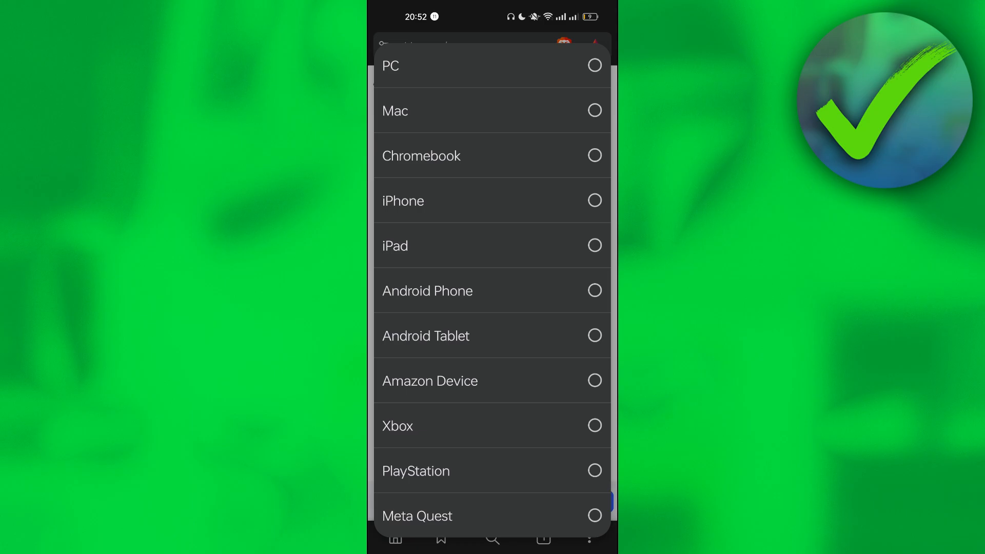
pyautogui.click(594, 290)
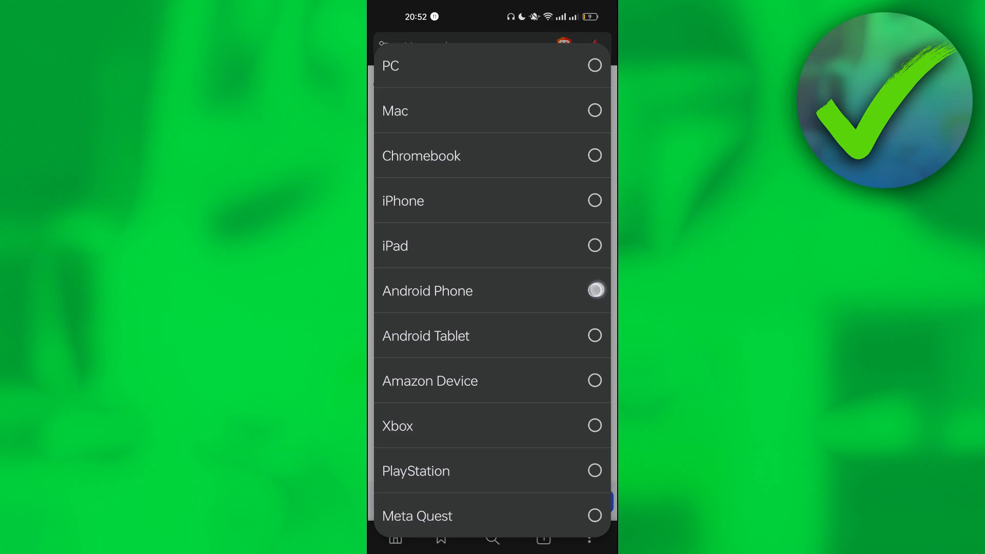
pyautogui.click(427, 290)
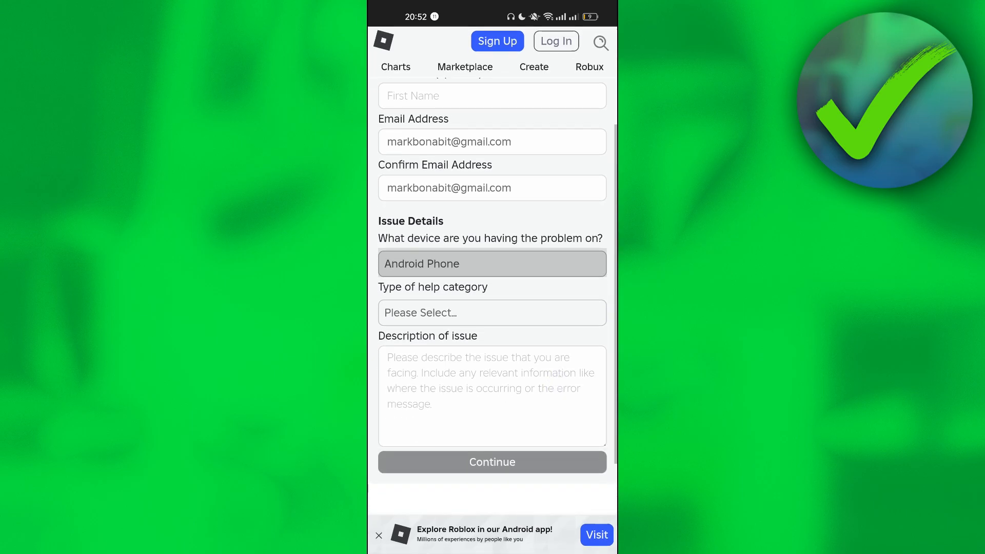
pyautogui.click(492, 313)
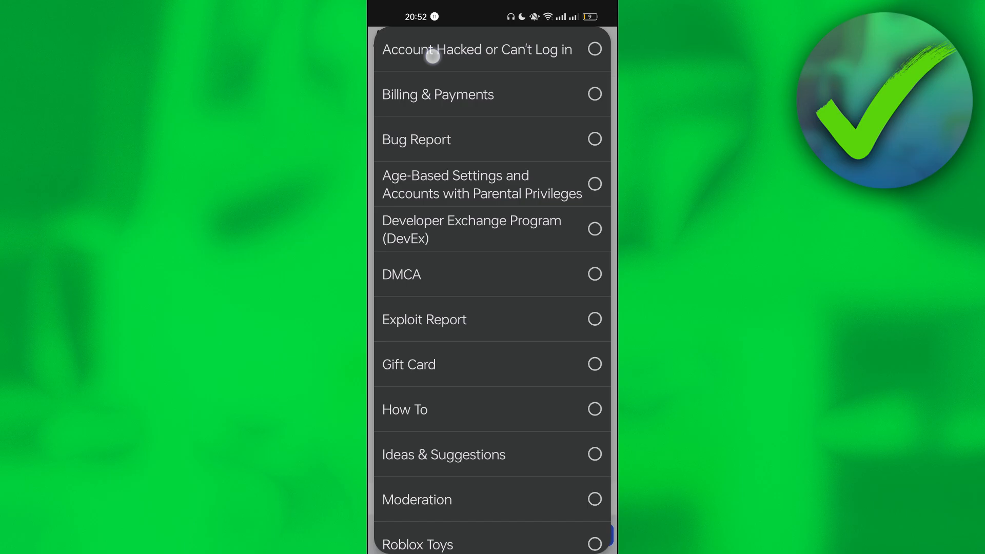
pyautogui.click(479, 50)
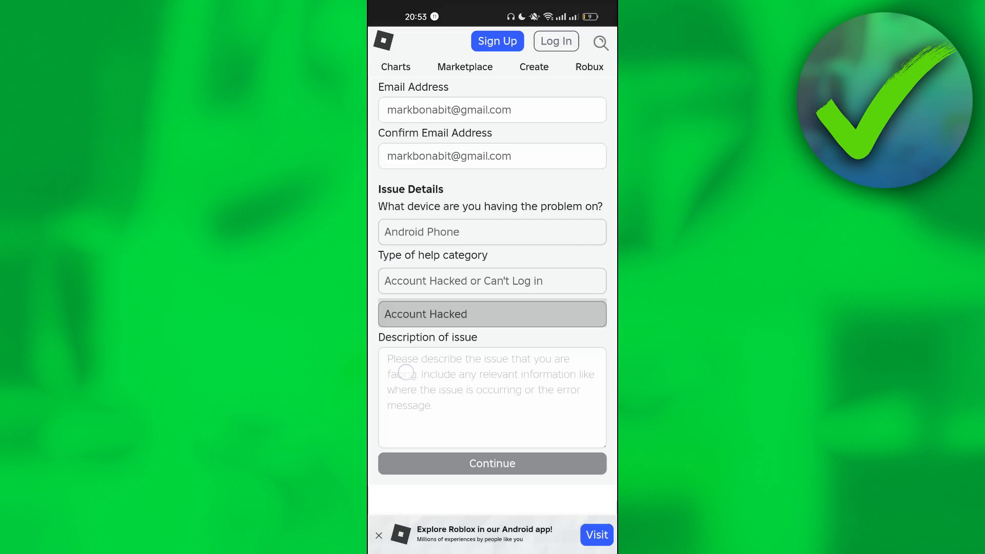
# Describe the issue as "Mdmrjwjfjwmfm3mek" and submit the form
pyautogui.click(493, 397)
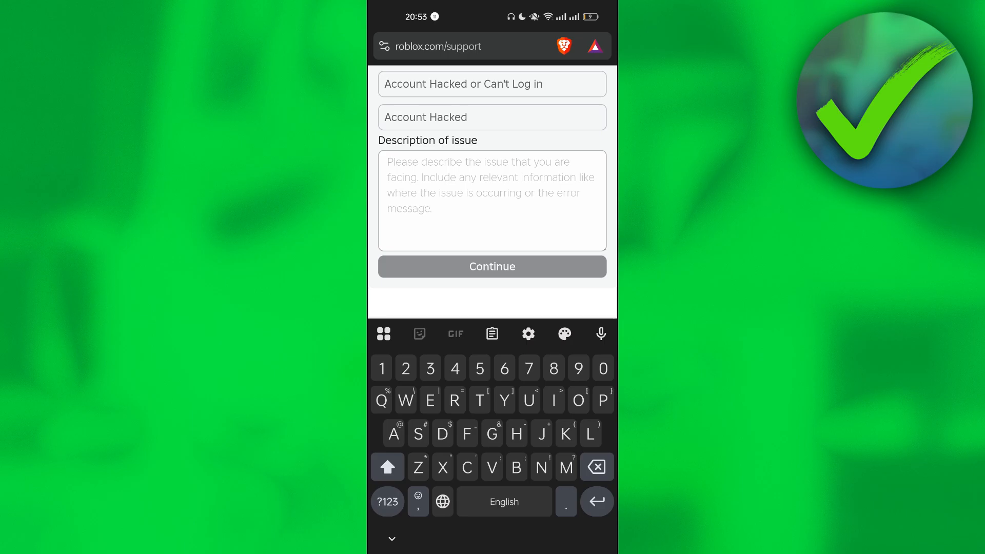
pyautogui.write('Mdmrjwjfjwmfm3mek')
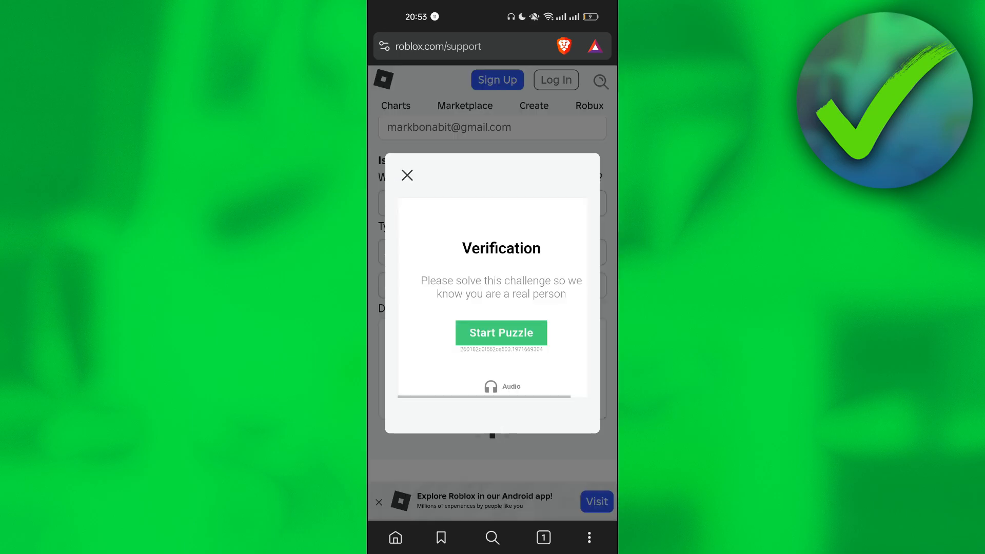
# Complete the verification puzzle and start a message in the Support Assistant chat
pyautogui.click(501, 332)
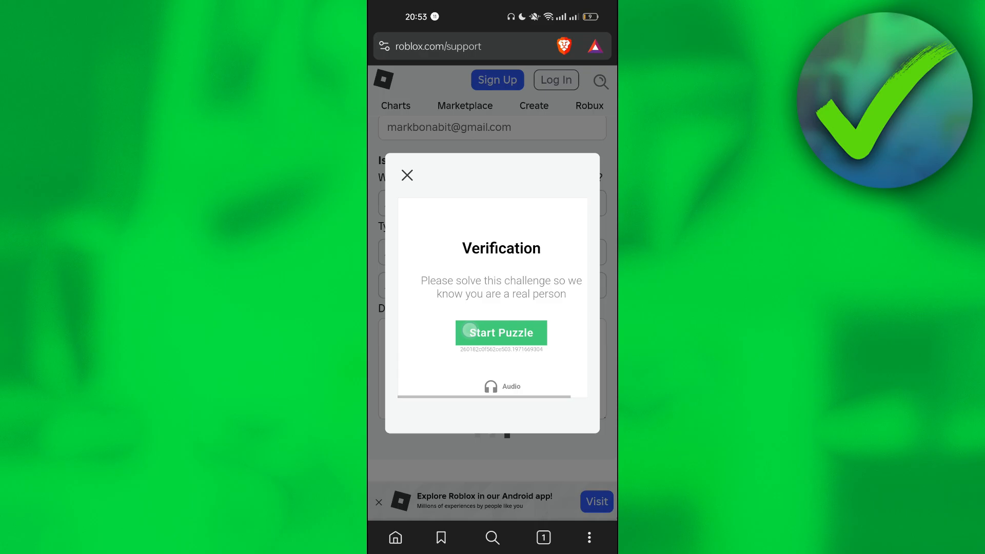
pyautogui.click(501, 333)
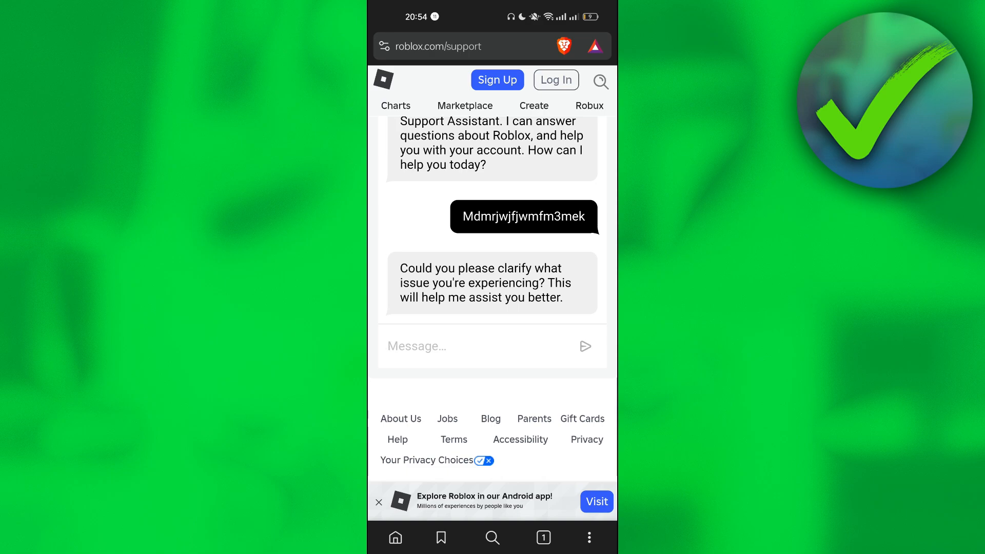
pyautogui.click(440, 346)
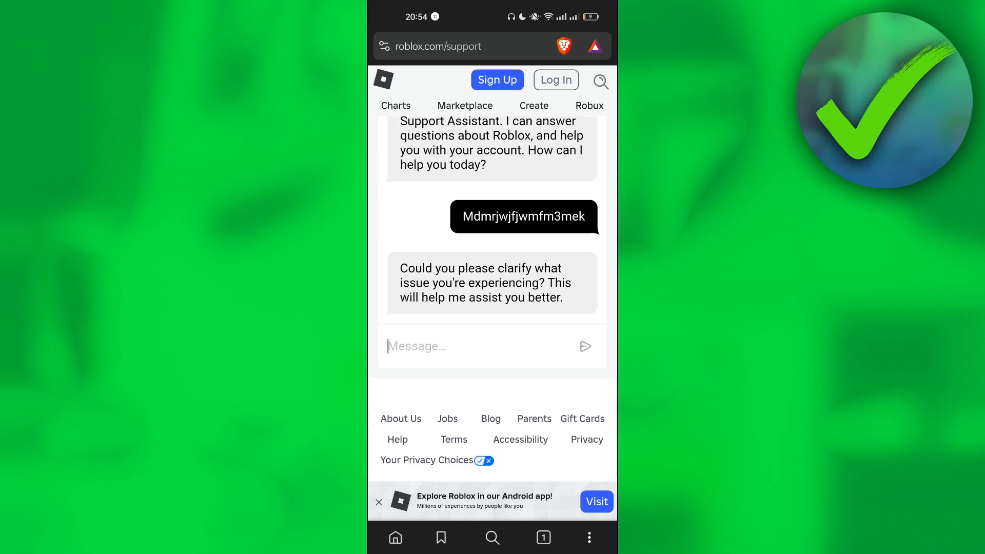